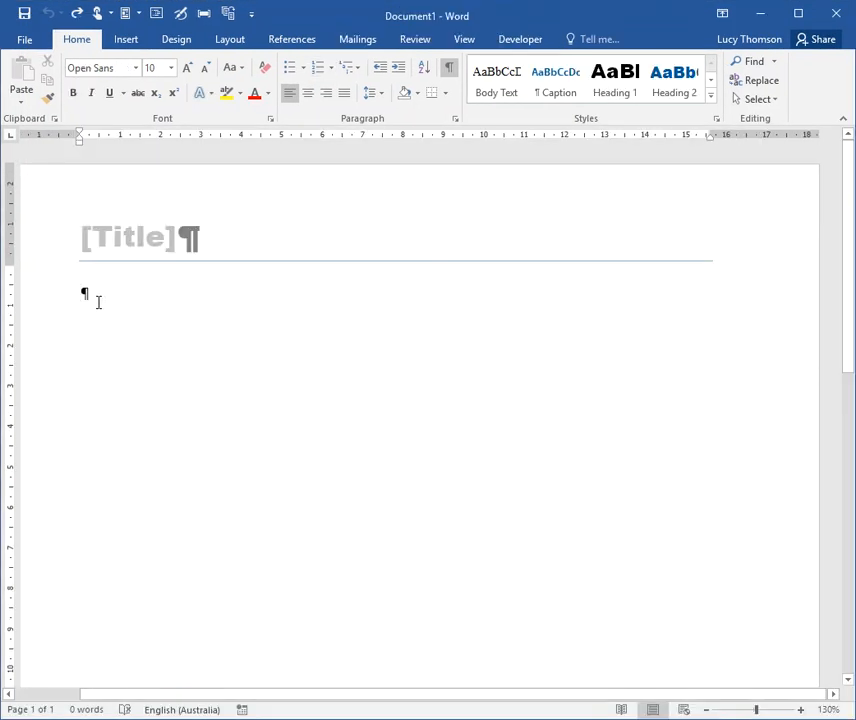
pyautogui.moveTo(112, 293)
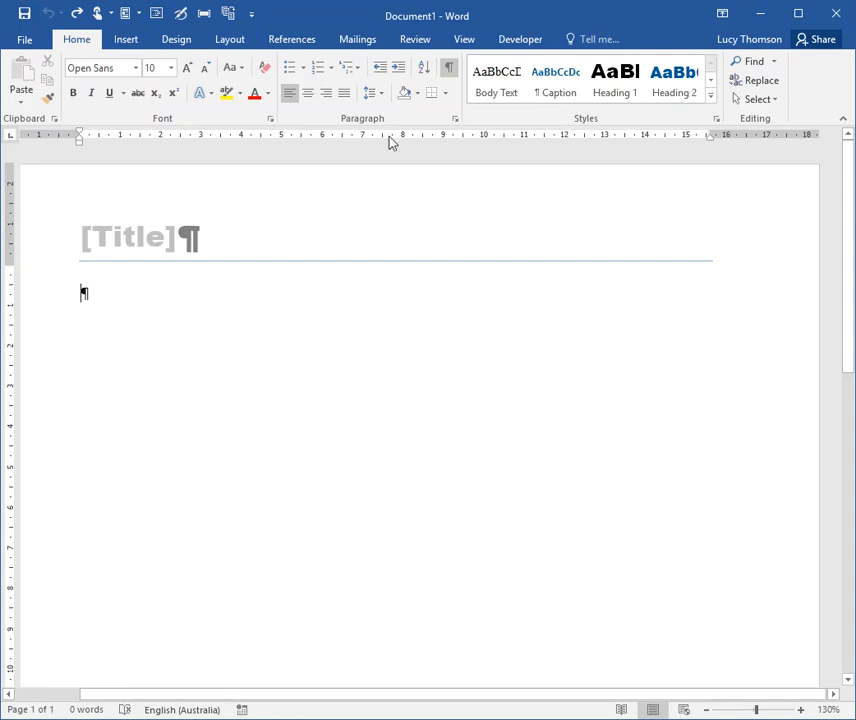
pyautogui.moveTo(401, 102)
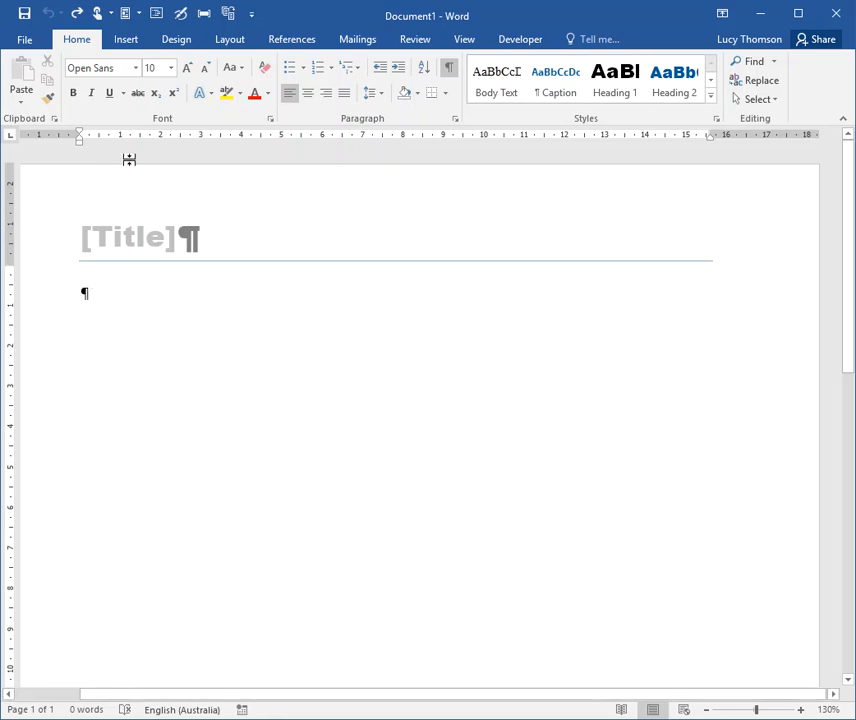
# - Switch the ribbon to the Insert tab
pyautogui.click(126, 39)
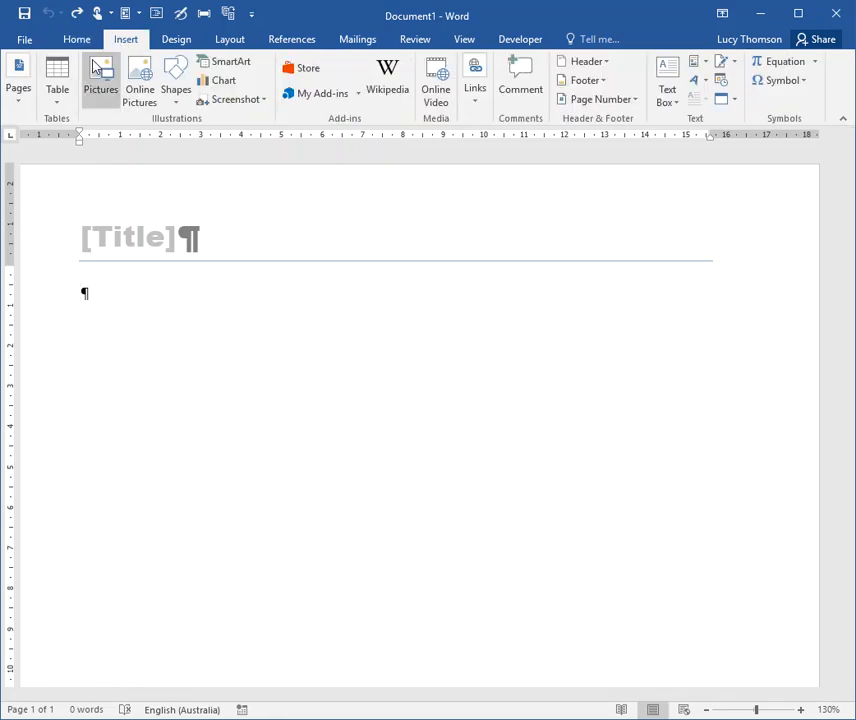
pyautogui.moveTo(705, 130)
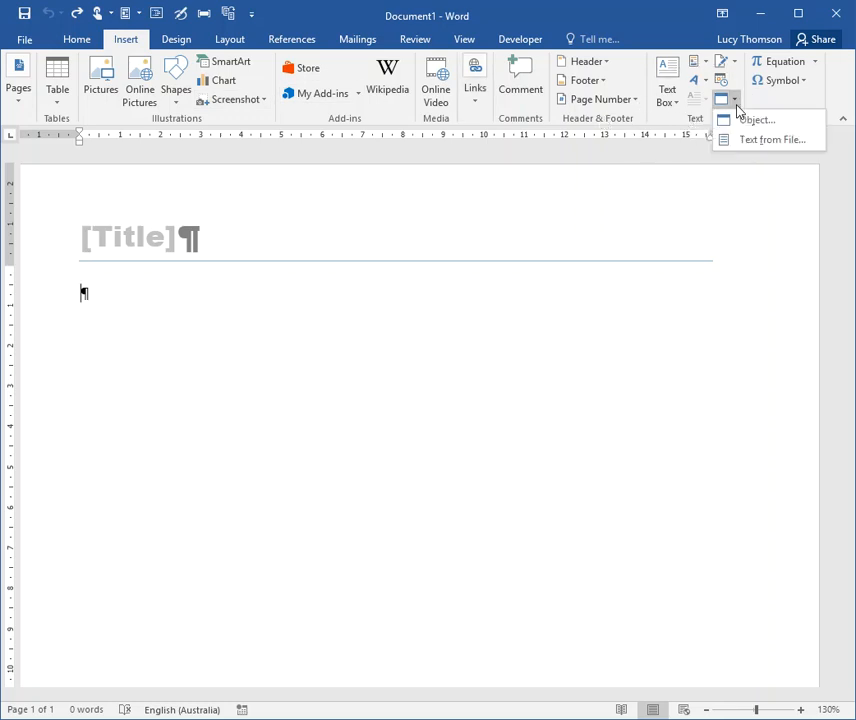
pyautogui.moveTo(768, 139)
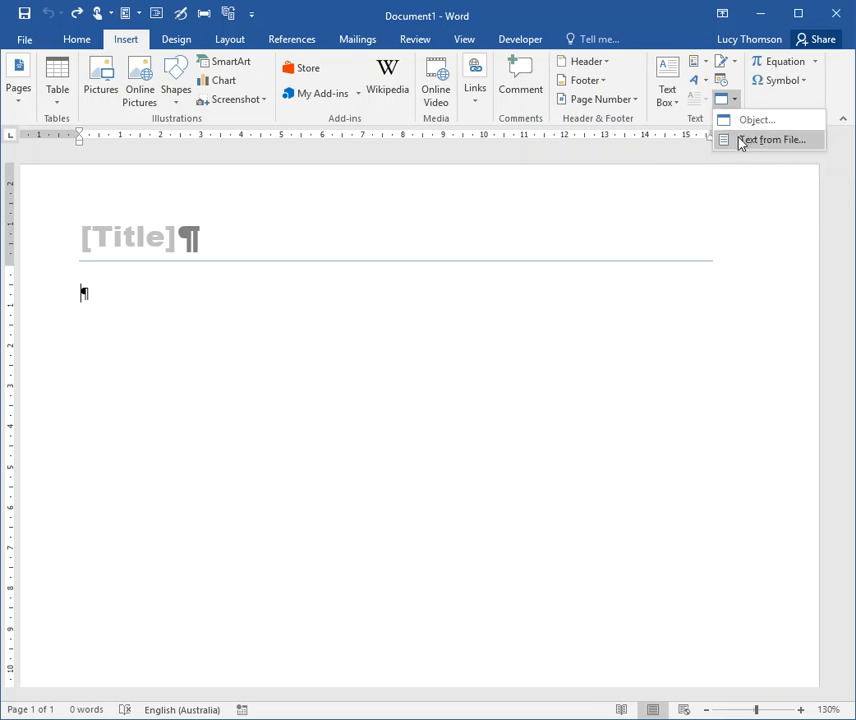
# - Choose Text from File from the Object drop-down to open the Insert File dialog
pyautogui.click(769, 139)
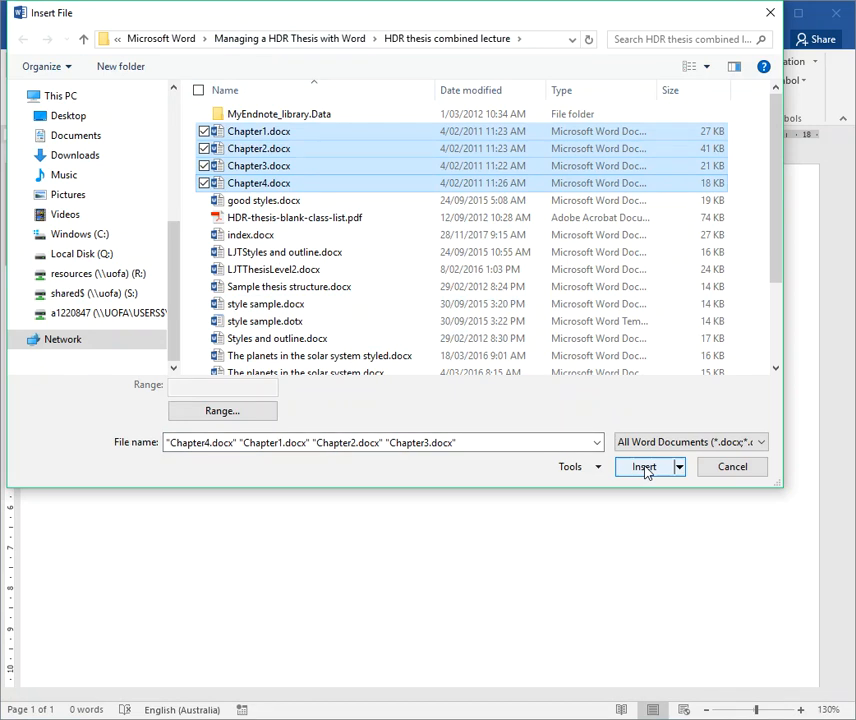
# - Insert the selected Chapter1.docx through Chapter4.docx files into the document
pyautogui.click(643, 466)
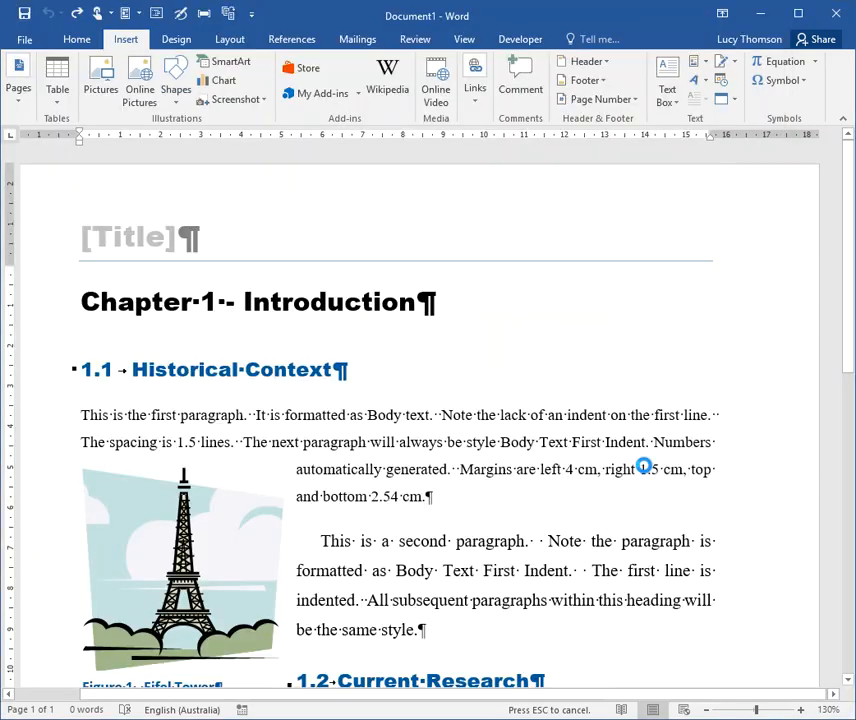
pyautogui.scroll(-3)
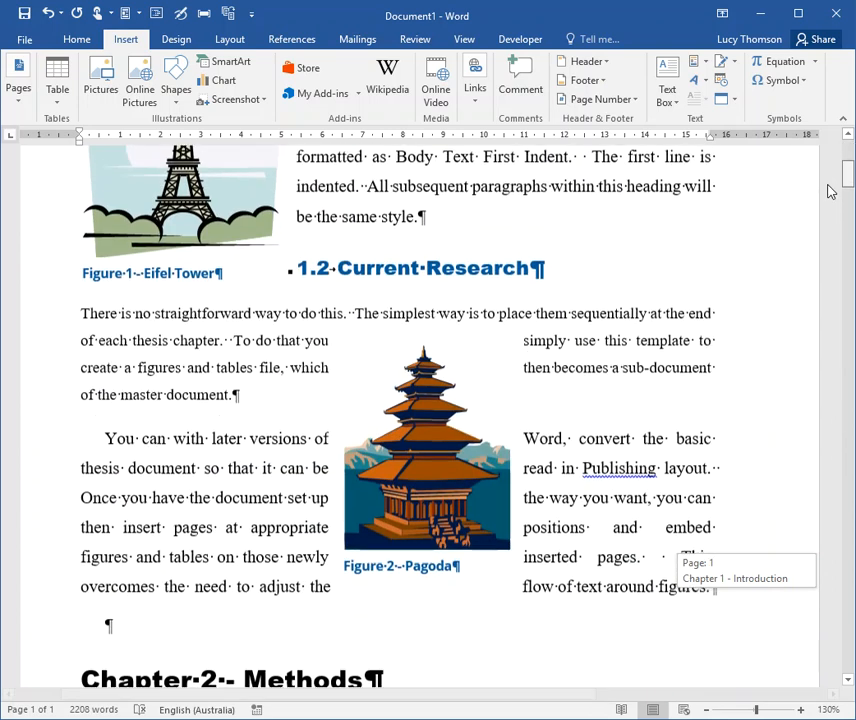
pyautogui.scroll(3)
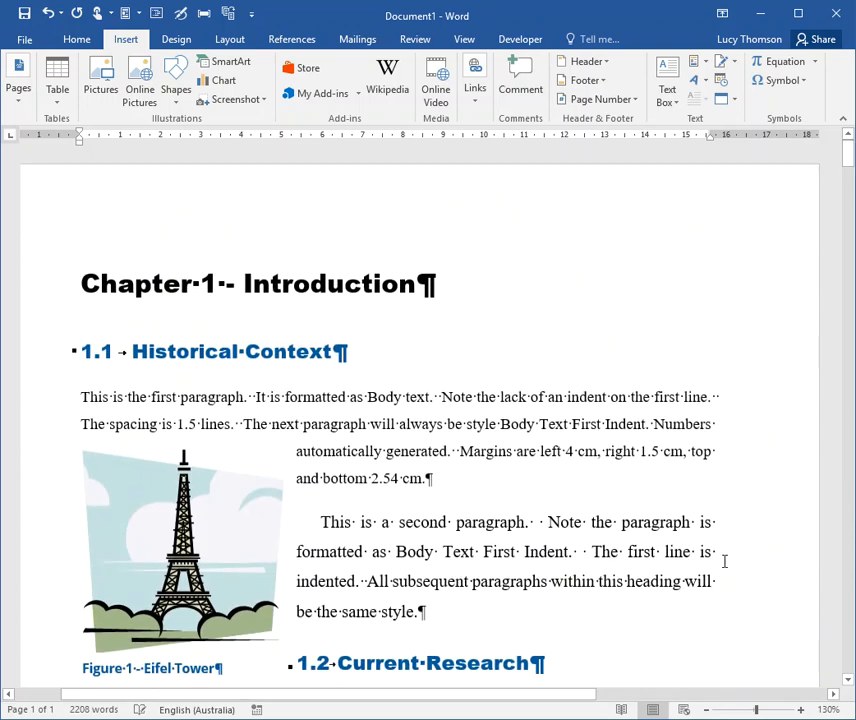